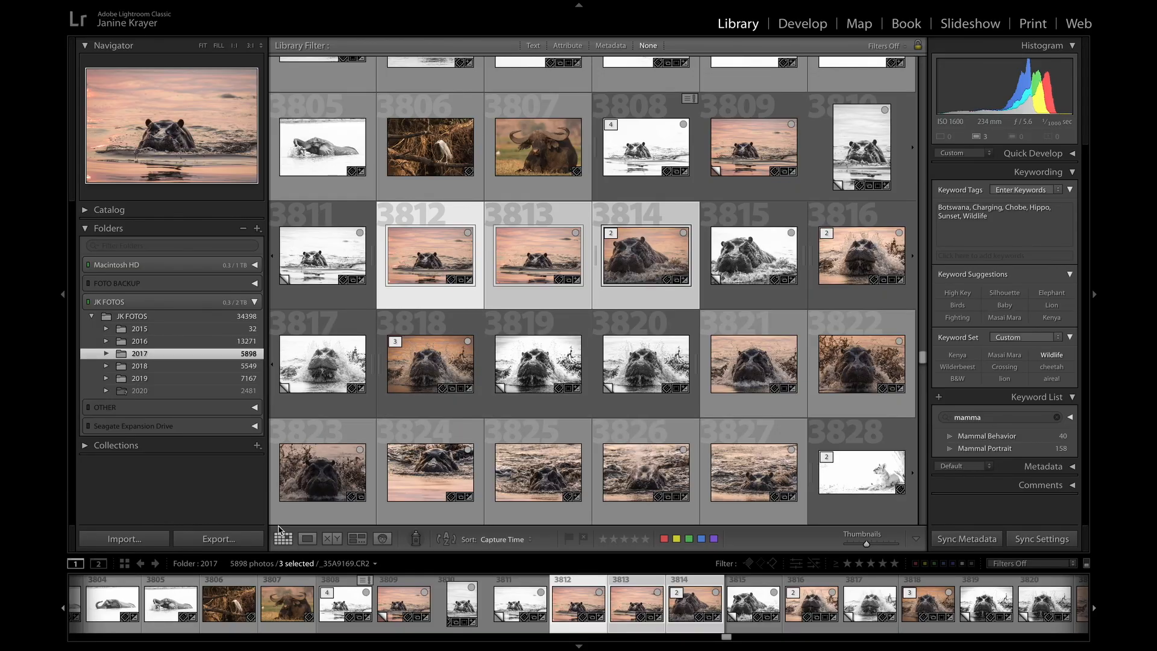
# Reach the Show Filter Bar option under the View menu after checking the Window menu
pyautogui.click(282, 537)
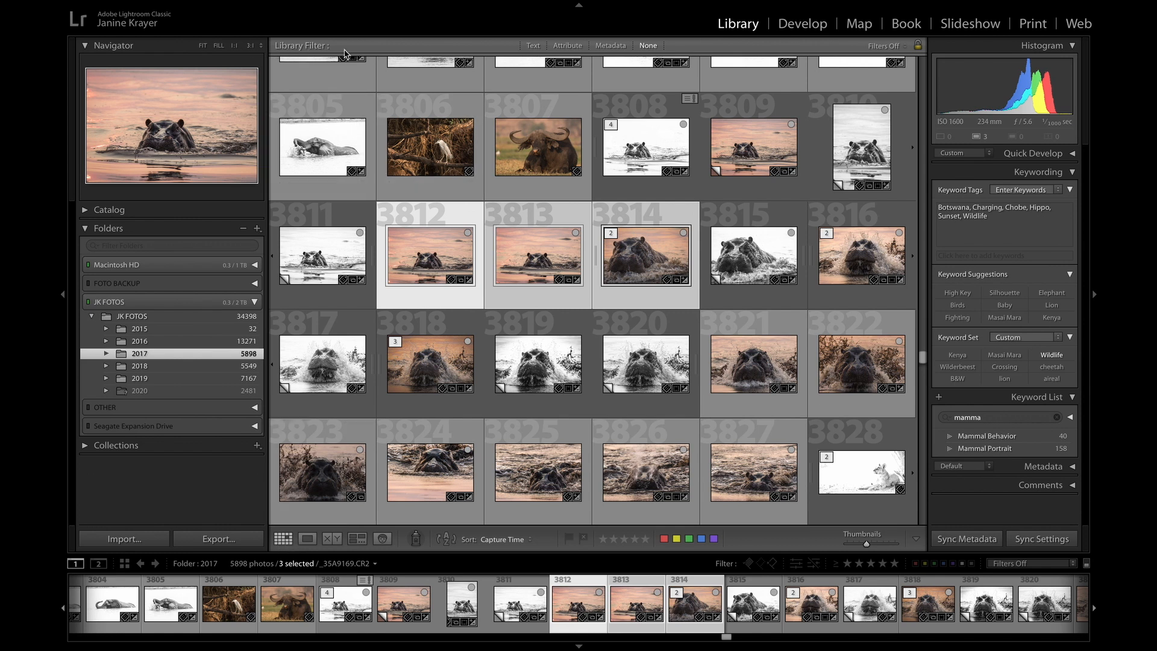
pyautogui.moveTo(369, 60)
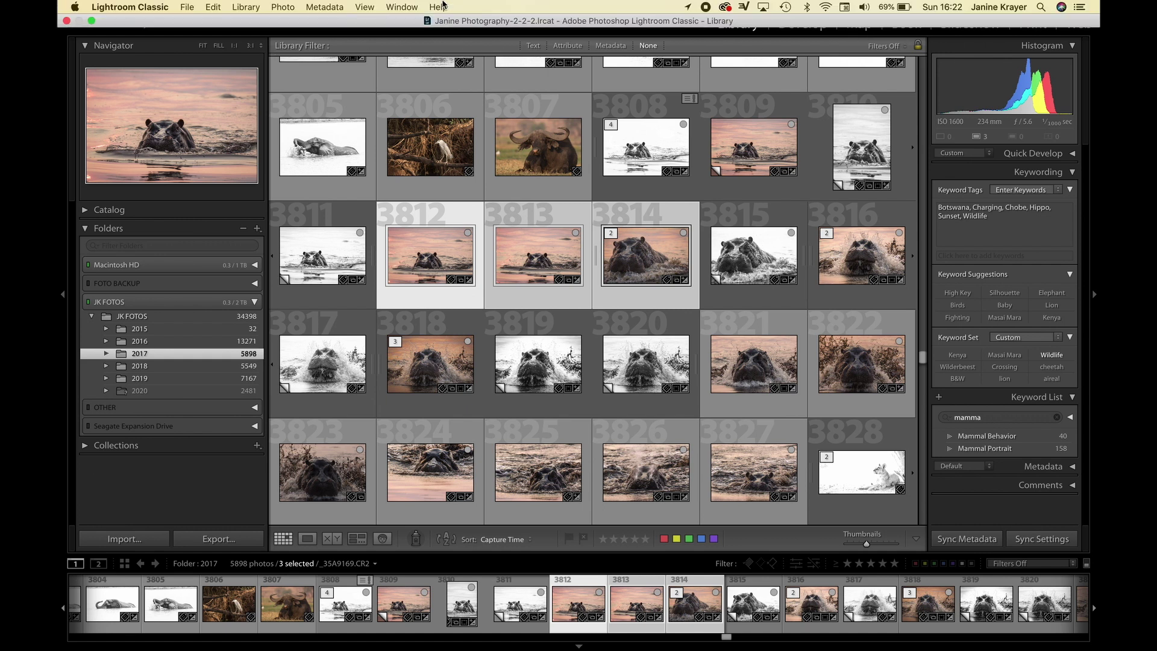
pyautogui.click(397, 6)
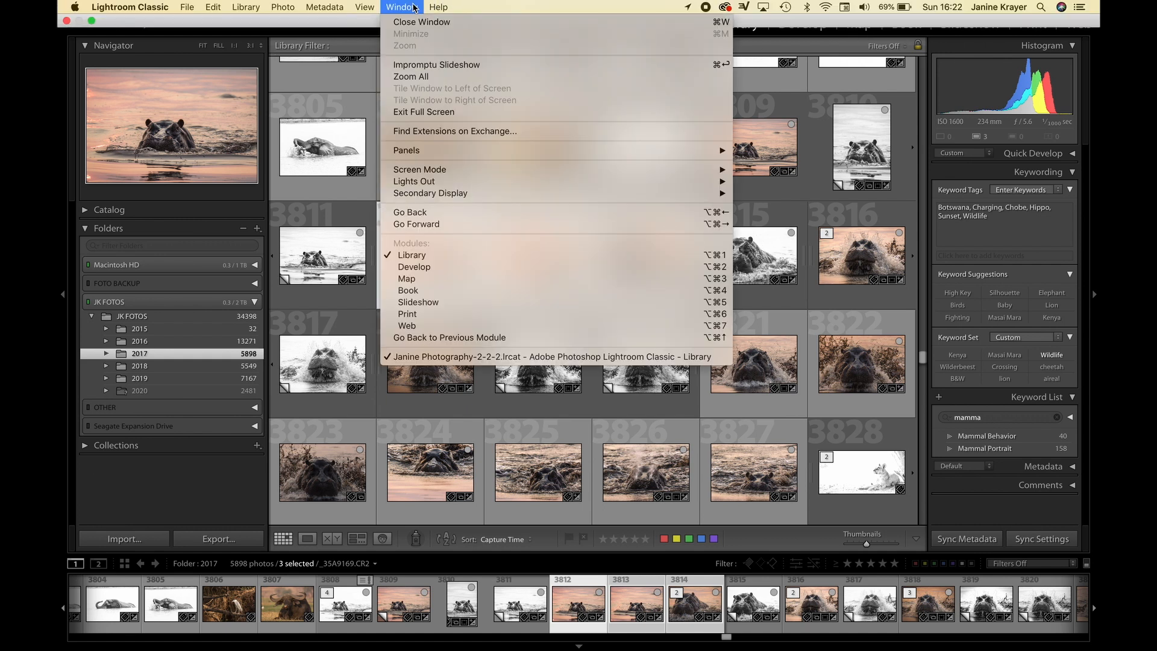
pyautogui.click(364, 6)
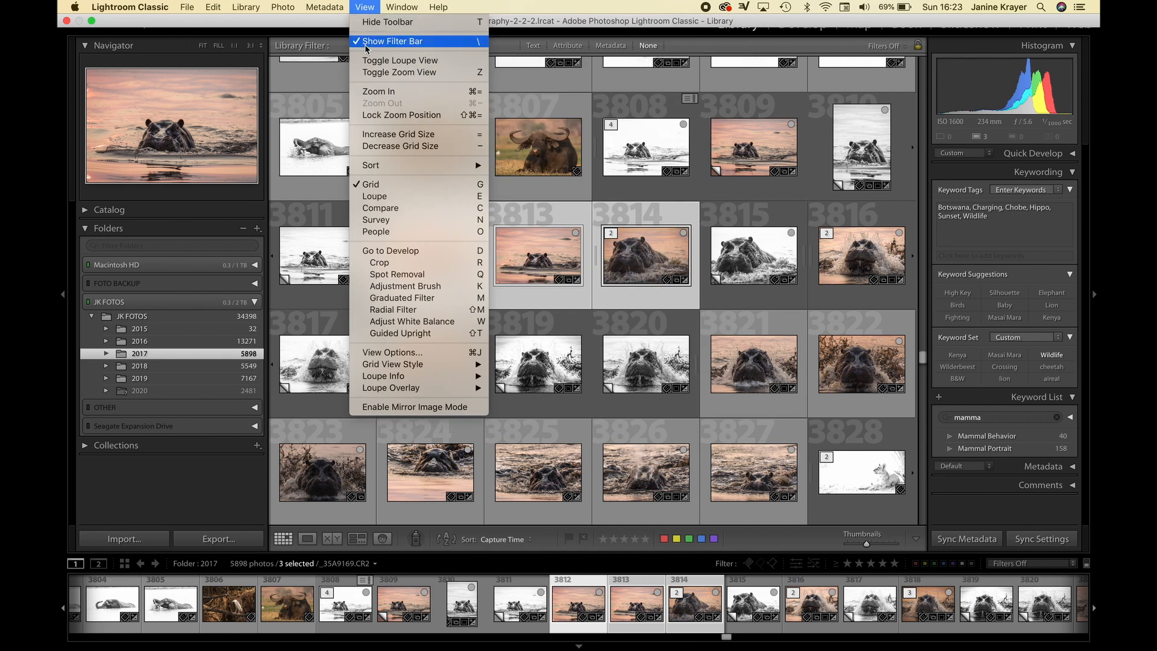
pyautogui.moveTo(637, 47)
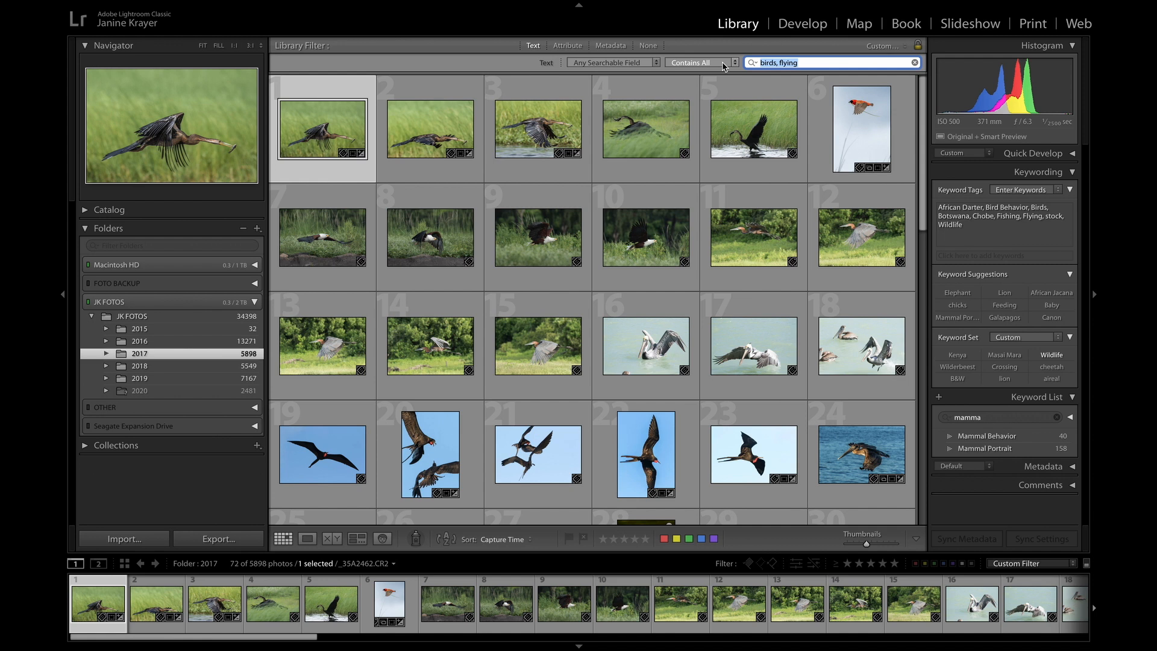
# Search the 2017 folder's text for 'hippo', then replace it with 'birds, fishing'
pyautogui.write('hippo, charging')
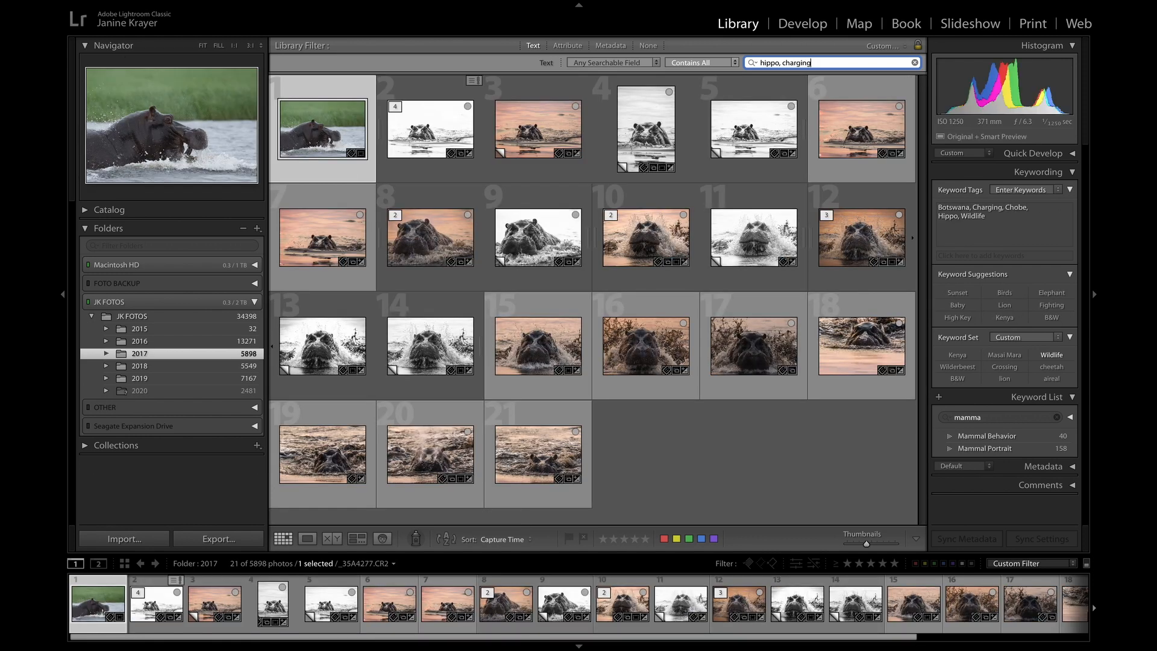
pyautogui.press('Backspace')
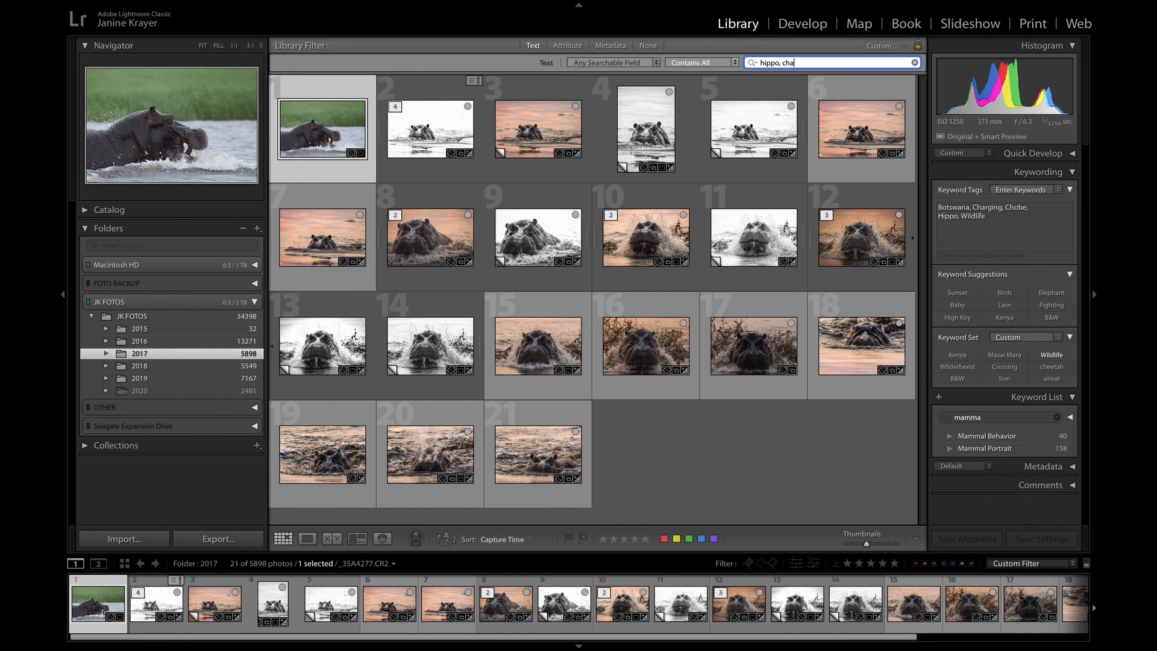
pyautogui.write('birds')
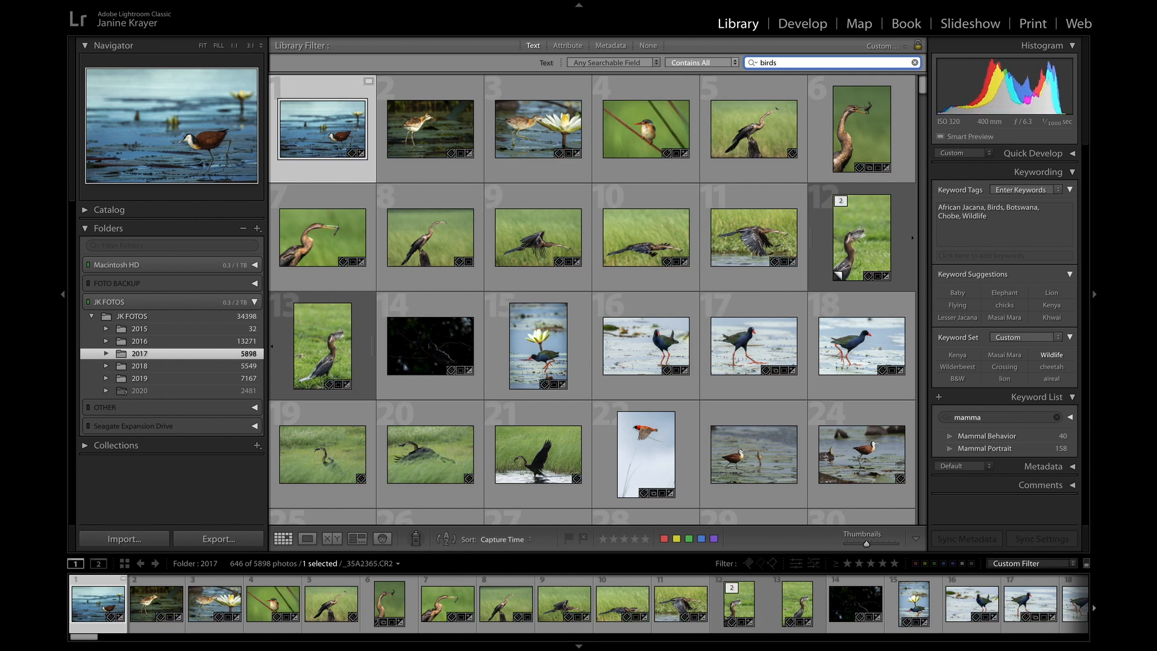
pyautogui.write(', fishing')
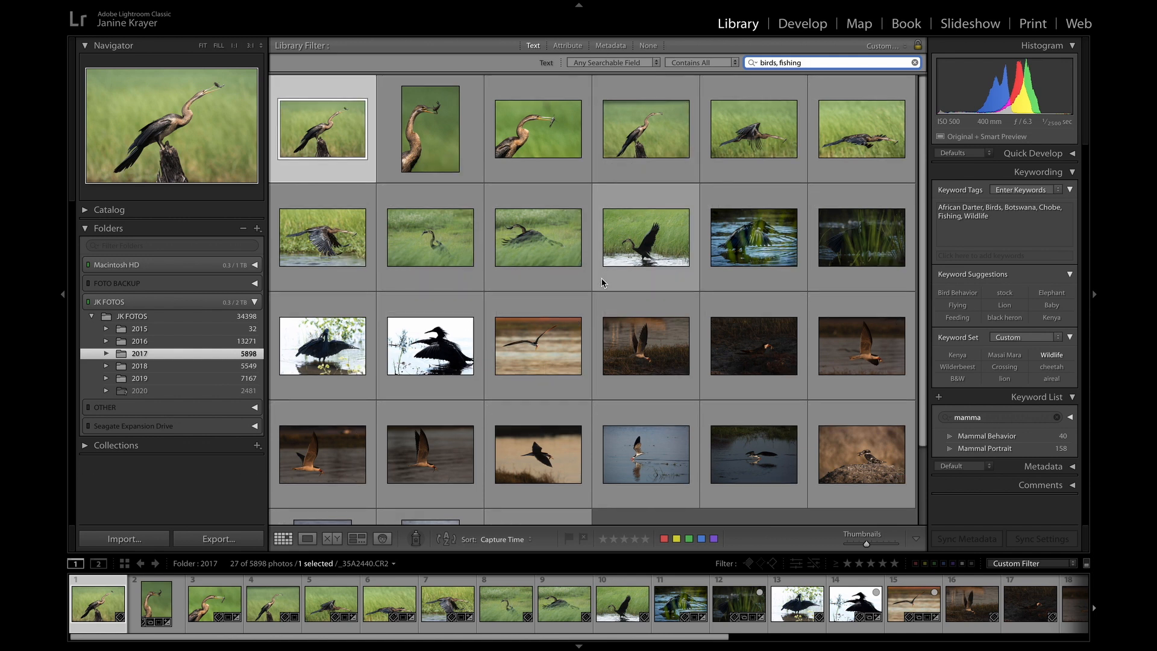
pyautogui.scroll(-3)
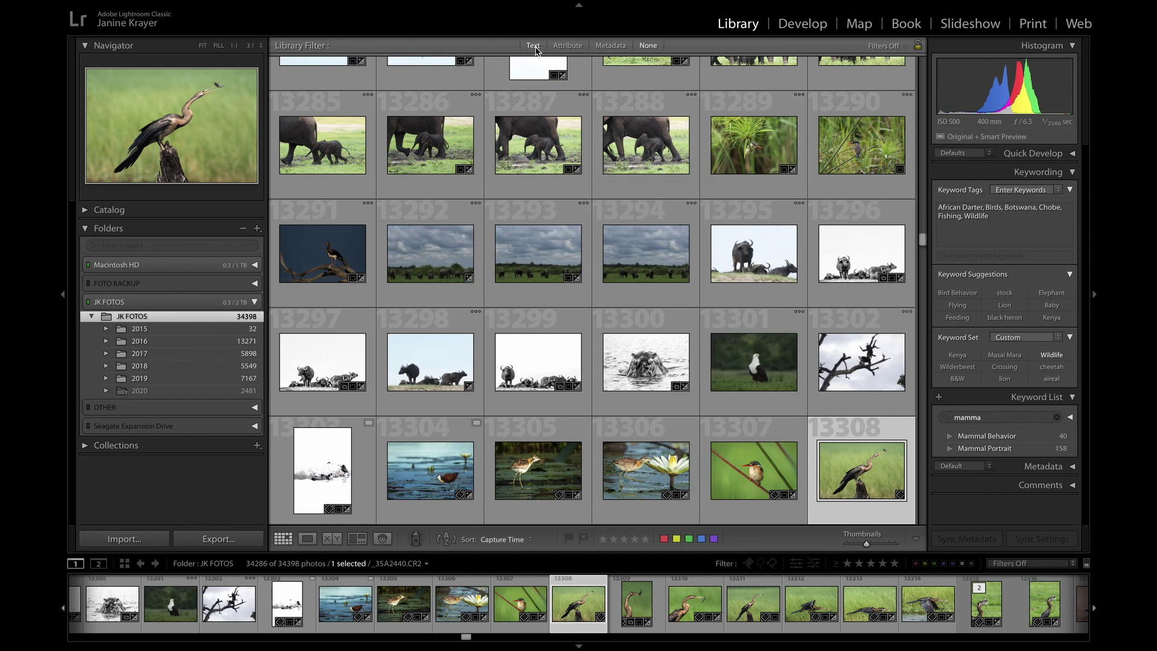
# Reapply the Text filter to the whole JK FOTOS folder and scroll through the 257 matches
pyautogui.click(533, 46)
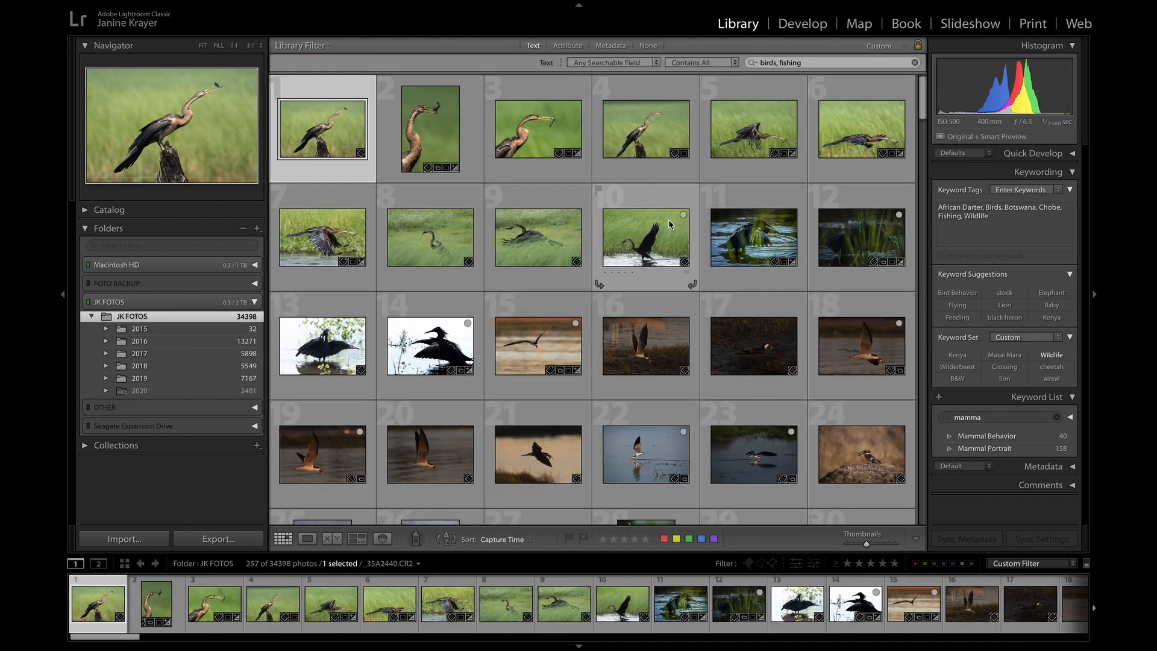
pyautogui.scroll(-3)
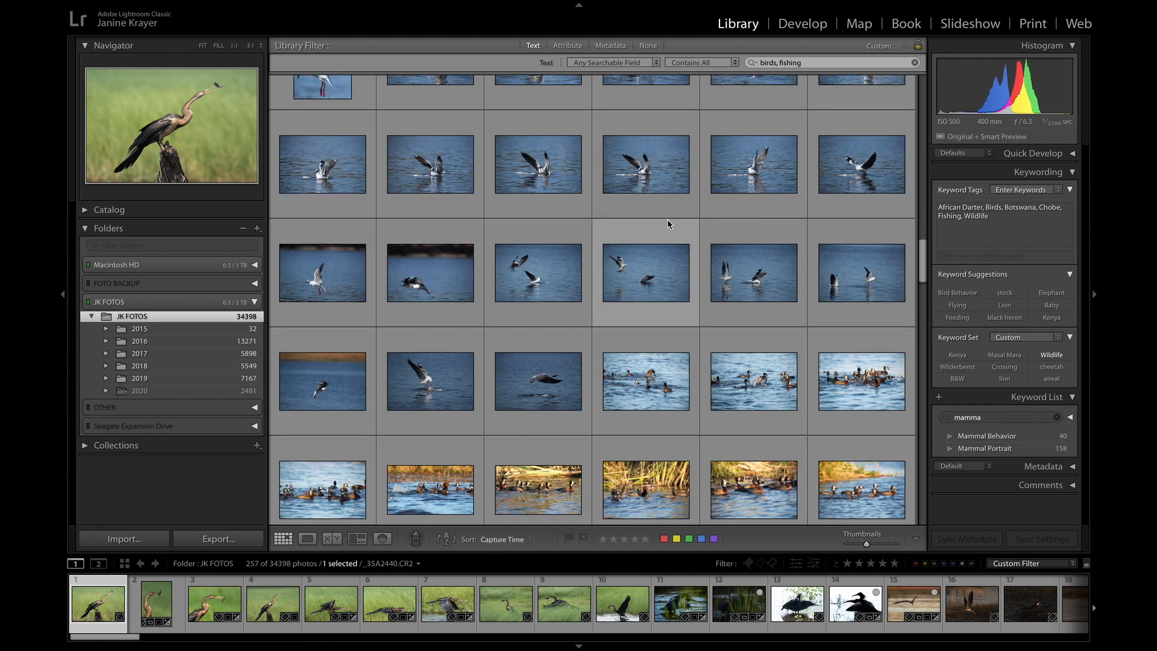
pyautogui.scroll(-3)
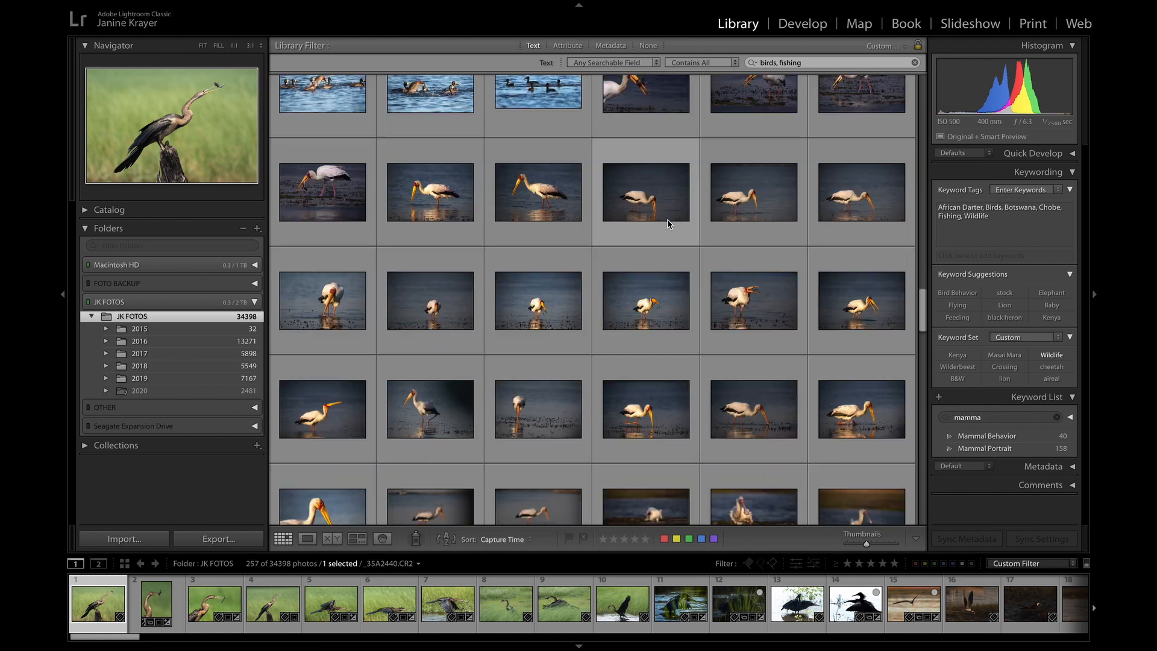
pyautogui.scroll(-3)
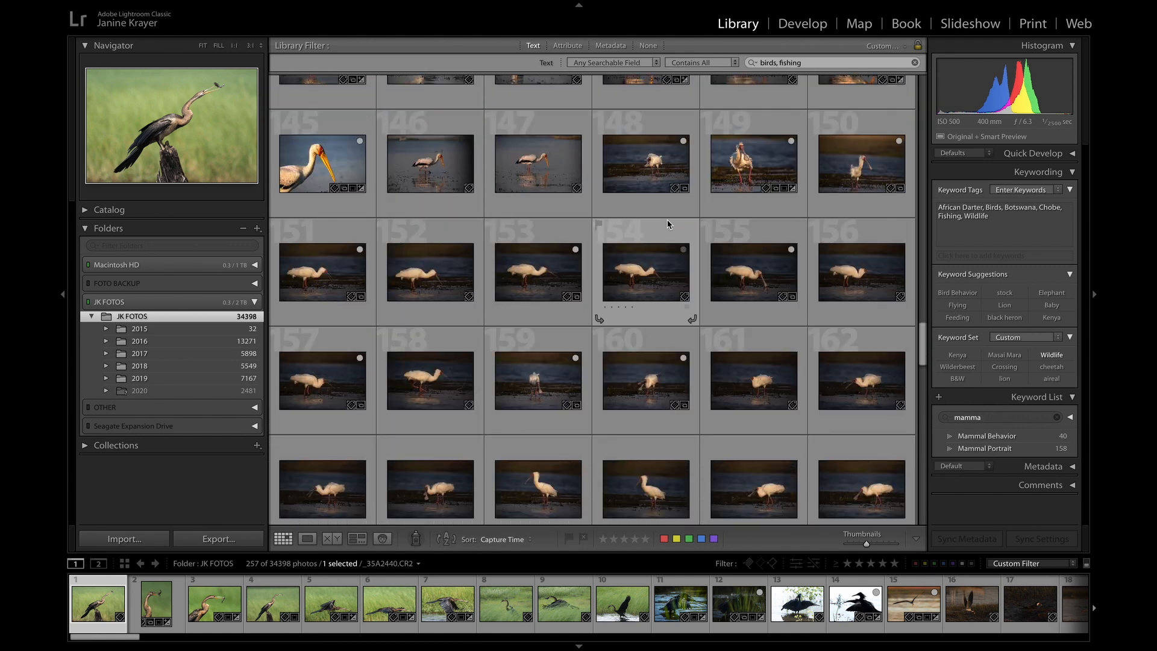